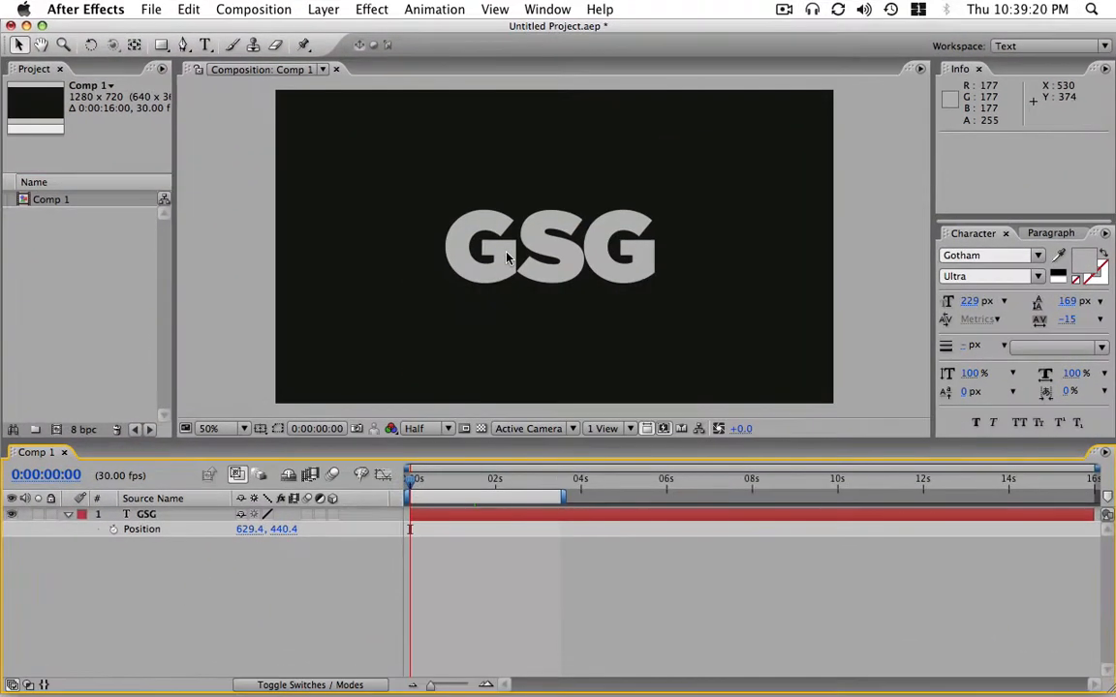
mouse_move(550, 256)
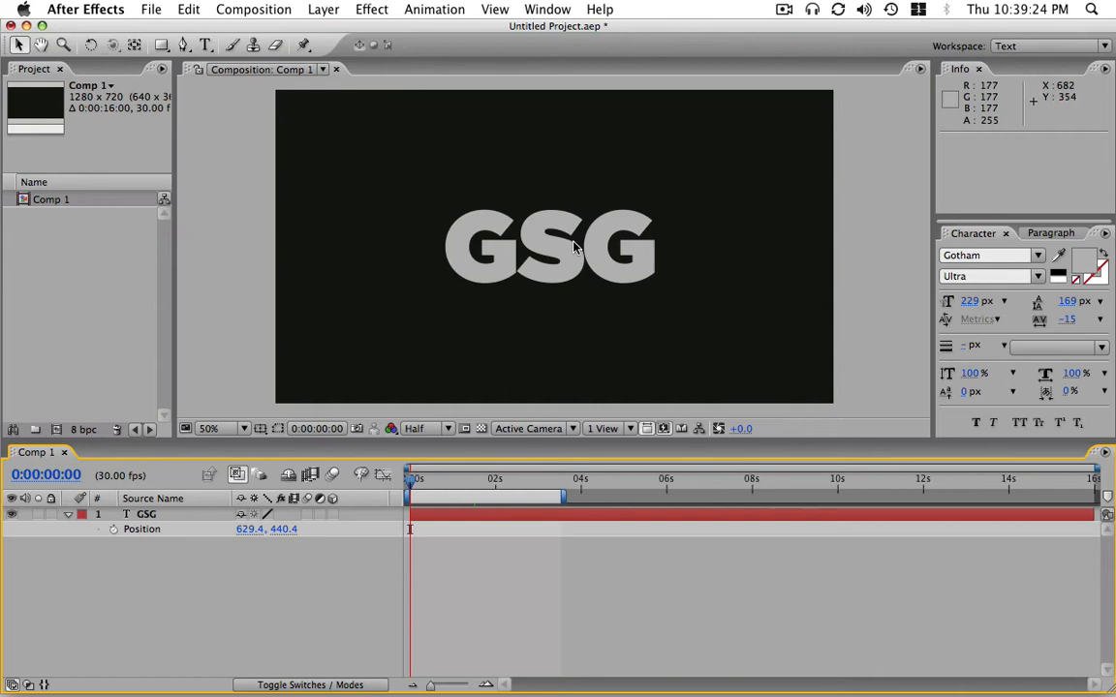
mouse_move(601, 248)
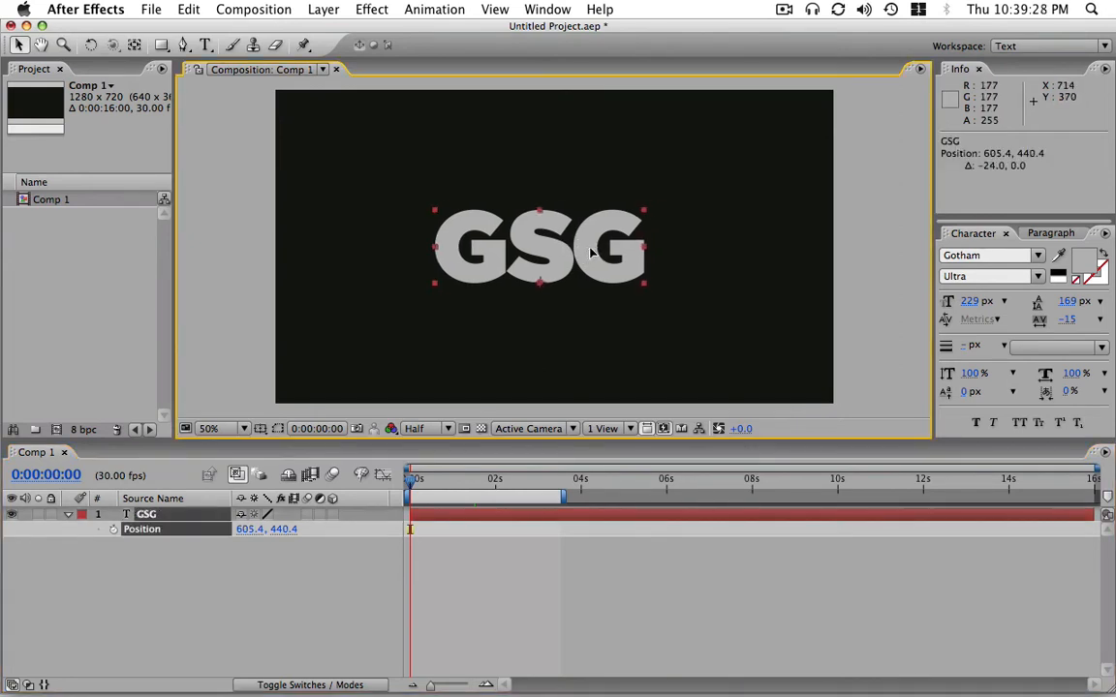
- Reposition the GSG text in the comp to set its starting Position keyframe
left_click_drag(538, 248, 552, 240)
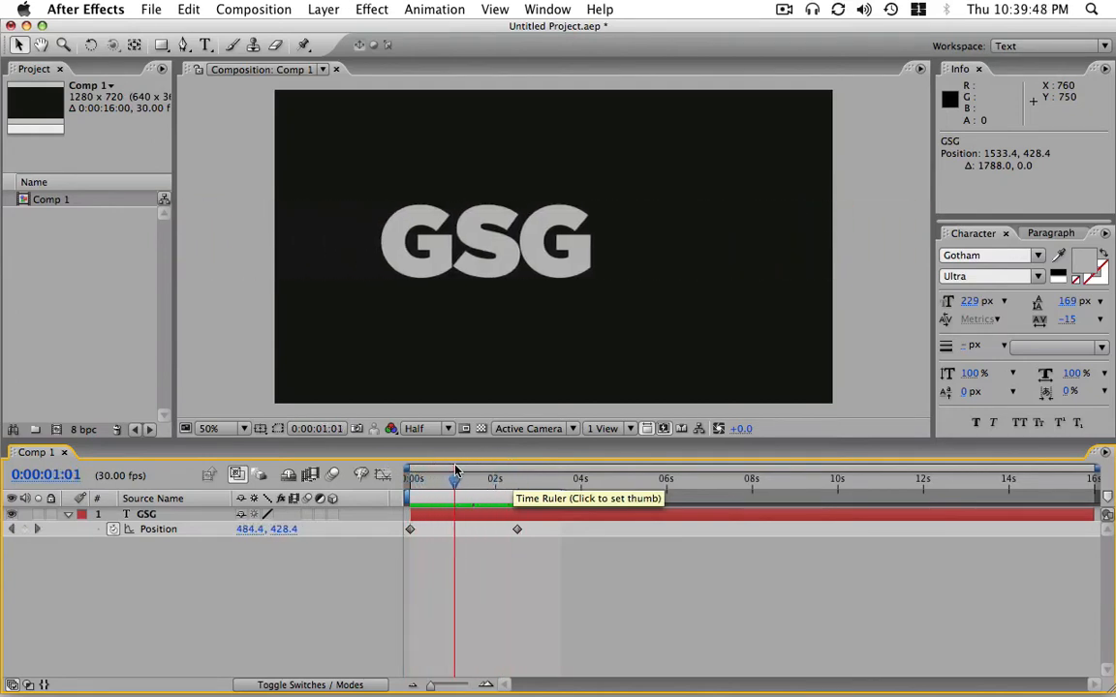
- Scrub to around 1s and hold the GSG text centred, then move later for its exit keyframe
left_click_drag(455, 477, 446, 477)
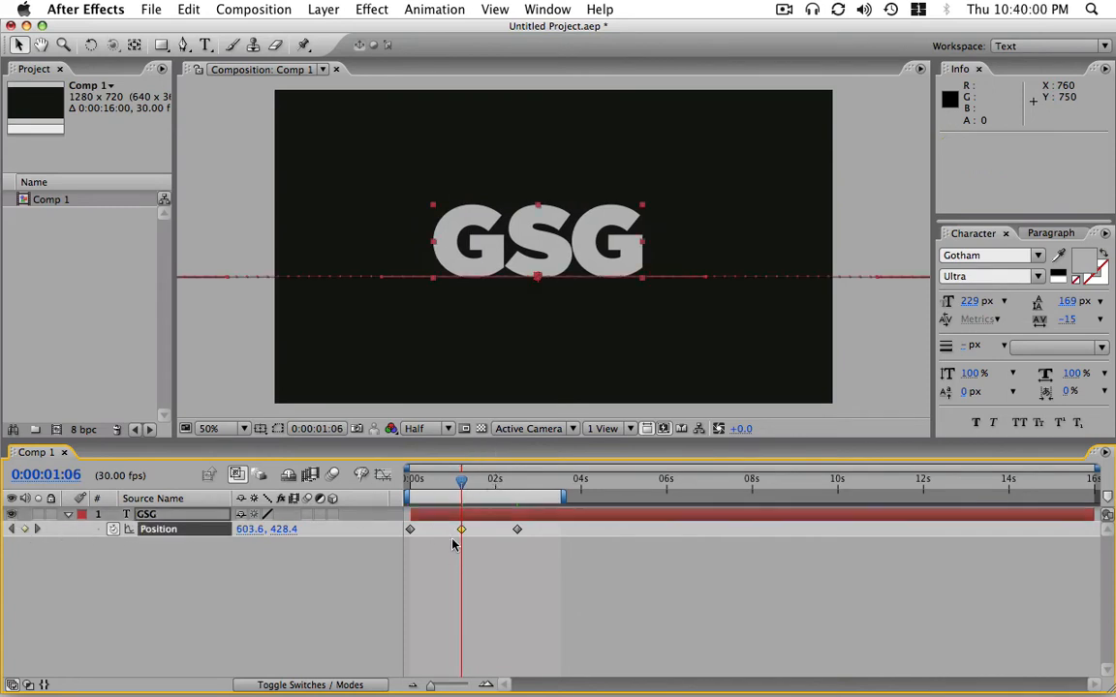
left_click_drag(461, 480, 442, 480)
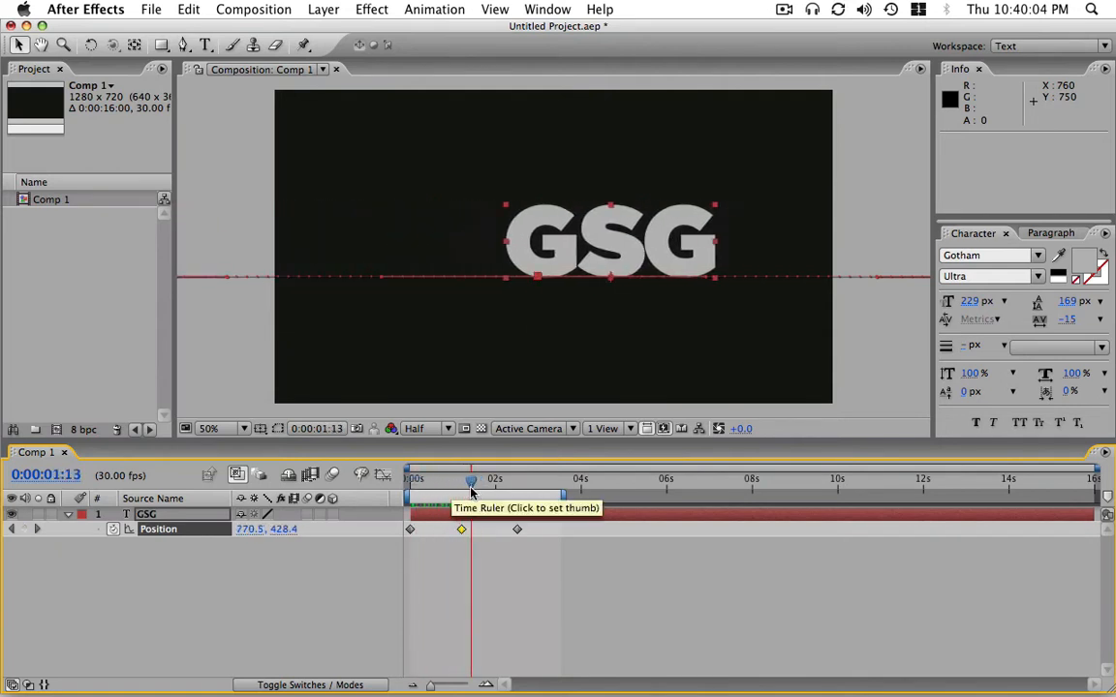
left_click_drag(468, 480, 481, 480)
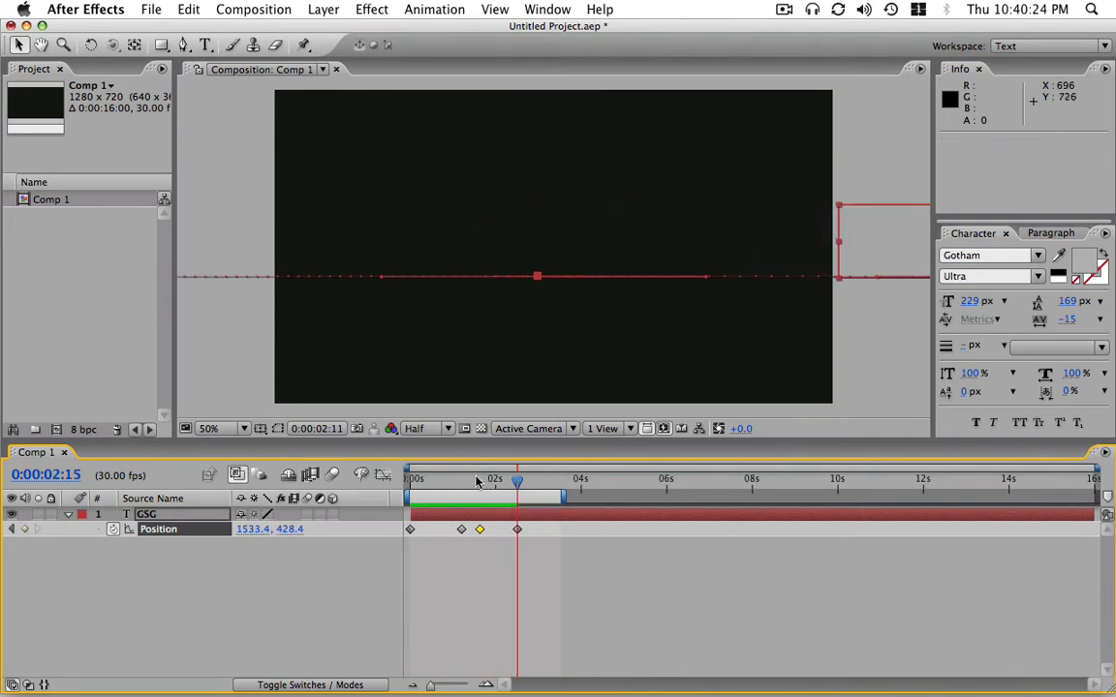
- Preview the slide to its end, then marquee-select all four Position keyframes
left_click(480, 479)
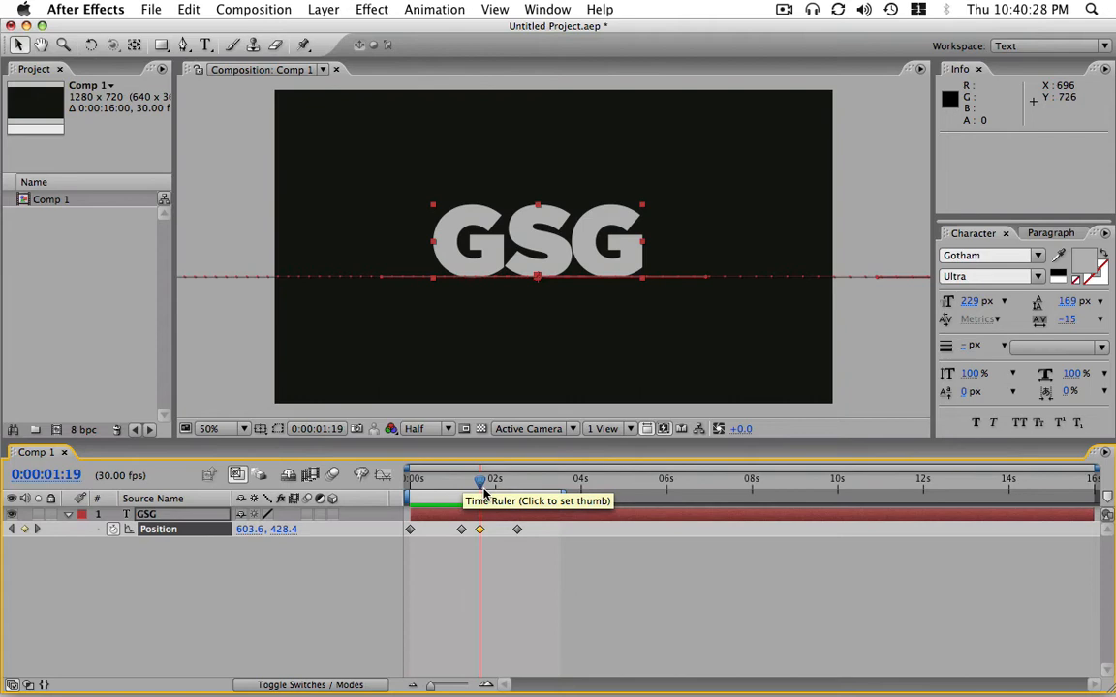
left_click_drag(481, 481, 460, 481)
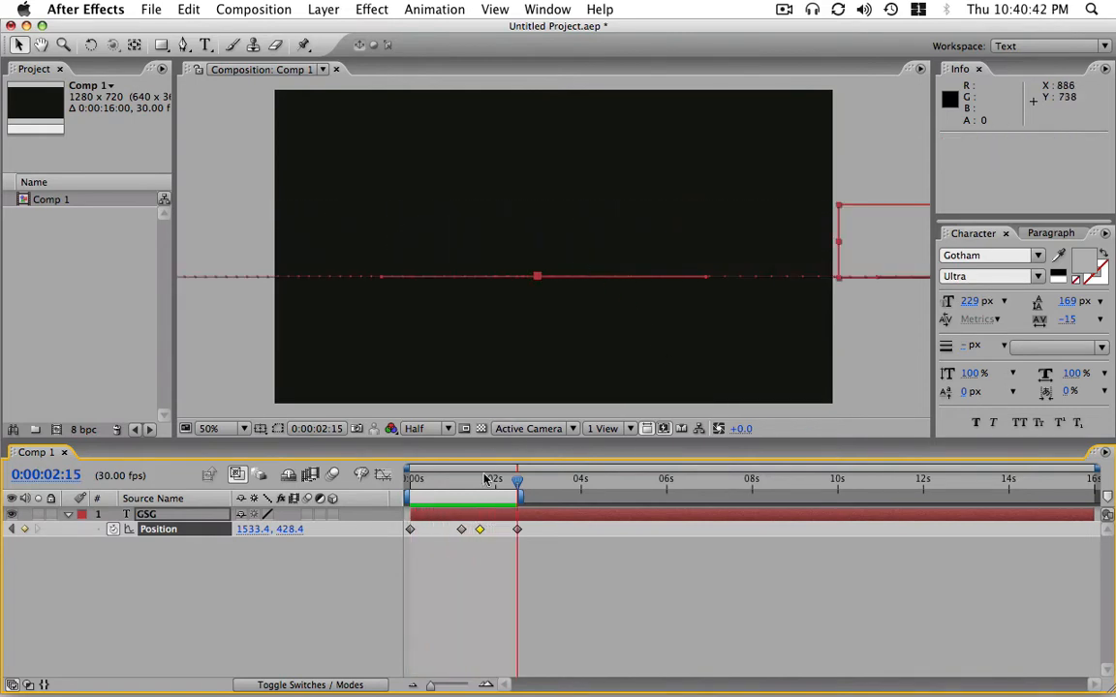
left_click_drag(515, 479, 472, 479)
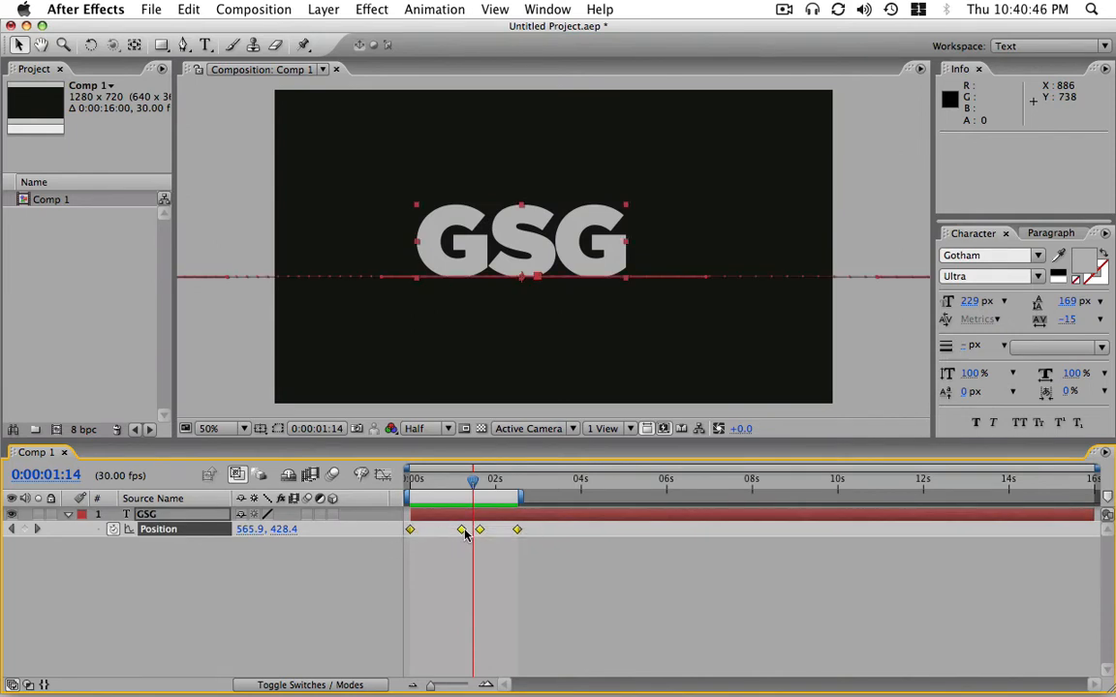
- Set the selected Position keyframes to Linear in the Keyframe Interpolation dialog
right_click(461, 528)
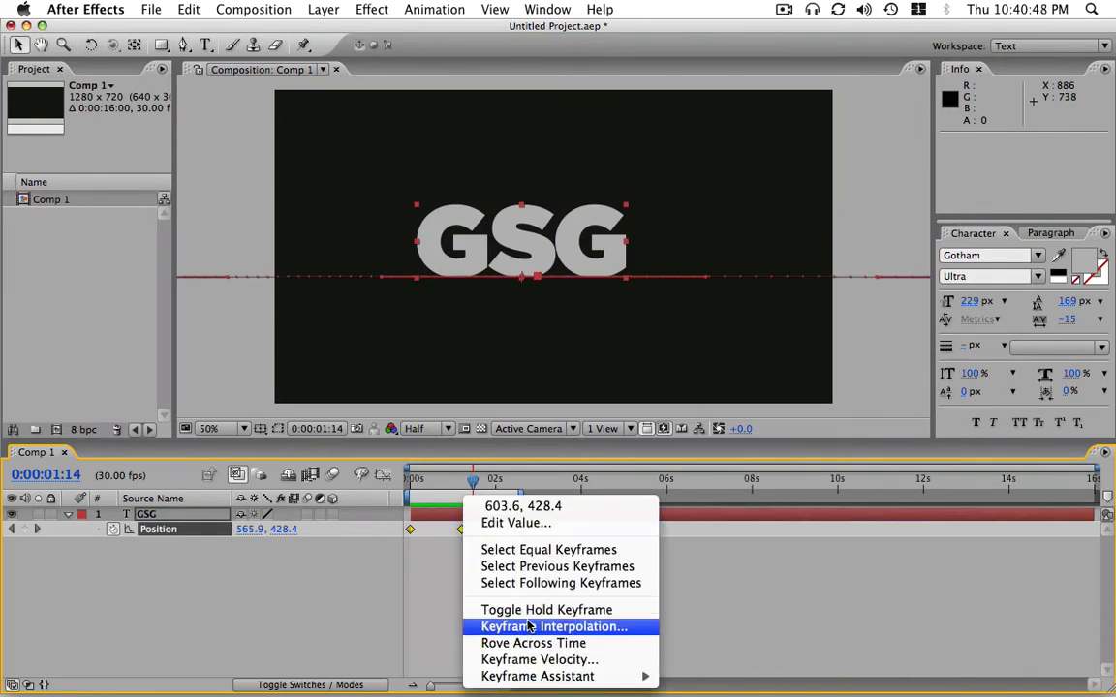
left_click(554, 628)
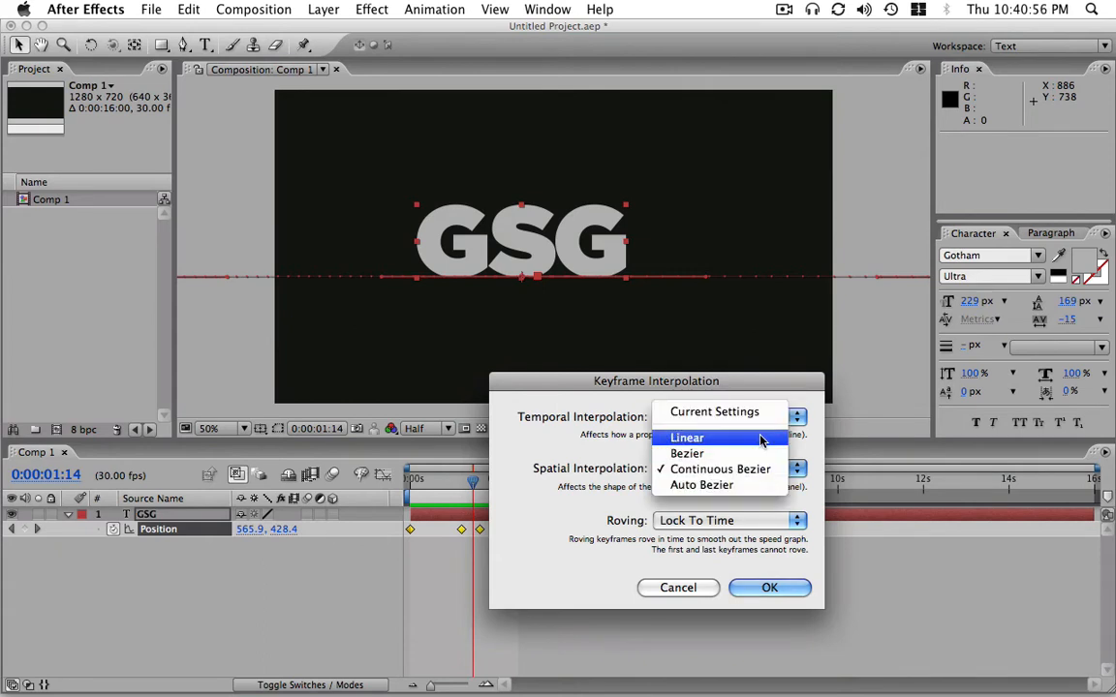
left_click(769, 589)
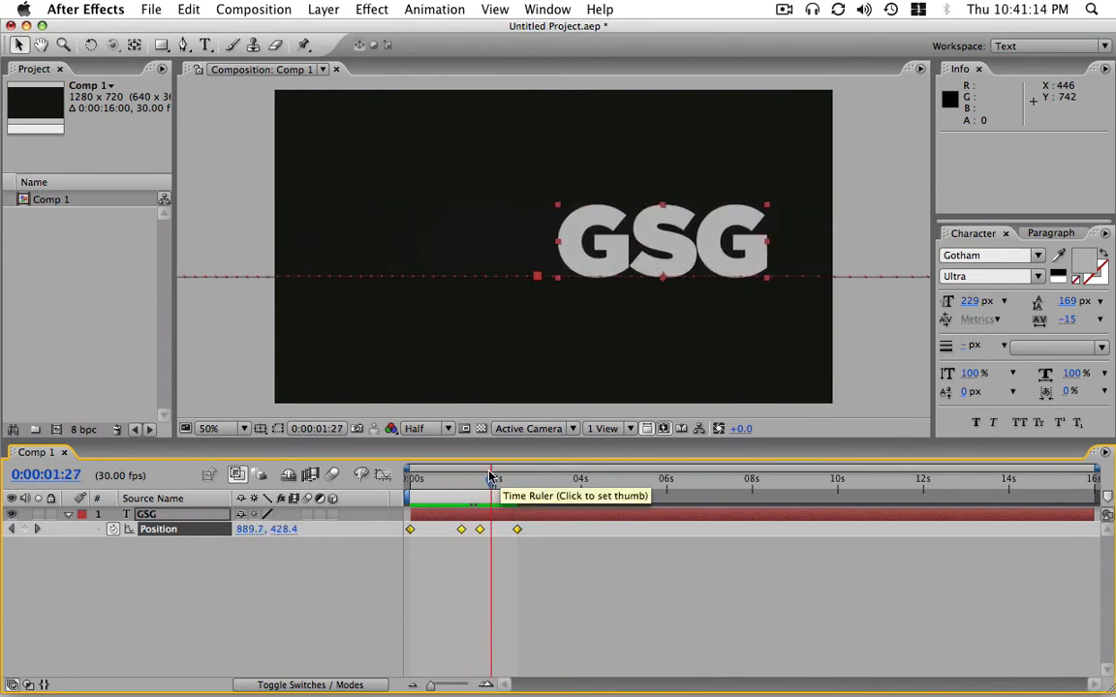
- Preview the GSG slide through its pause, undo the interpolation change, and preview again
left_click_drag(494, 480, 457, 480)
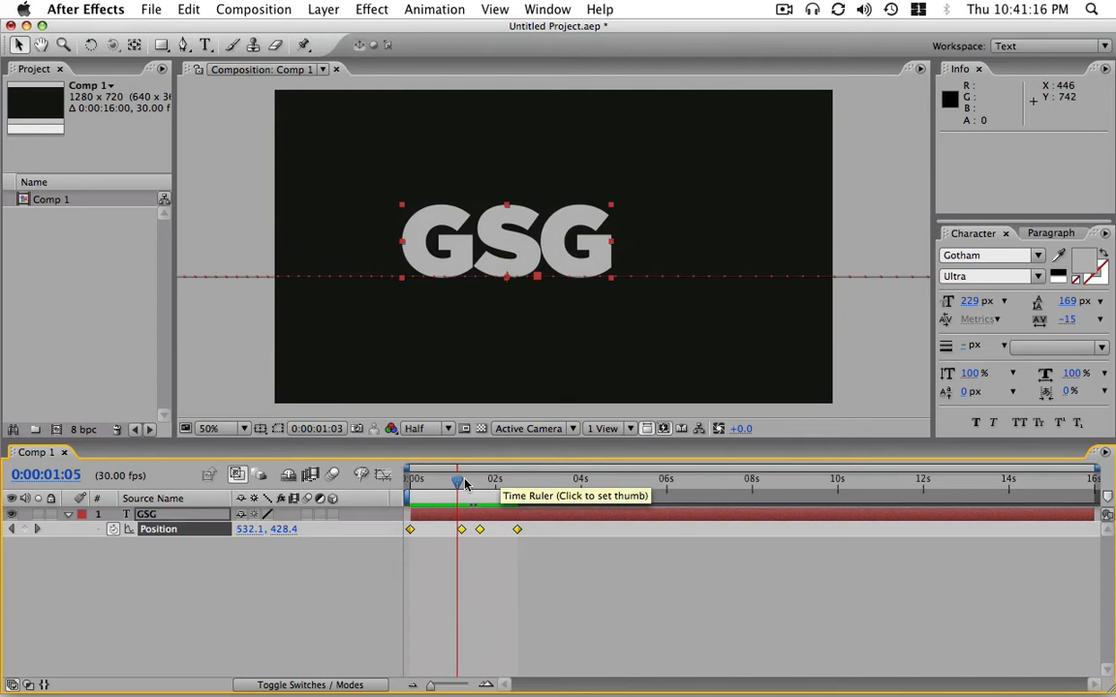
left_click_drag(457, 480, 468, 481)
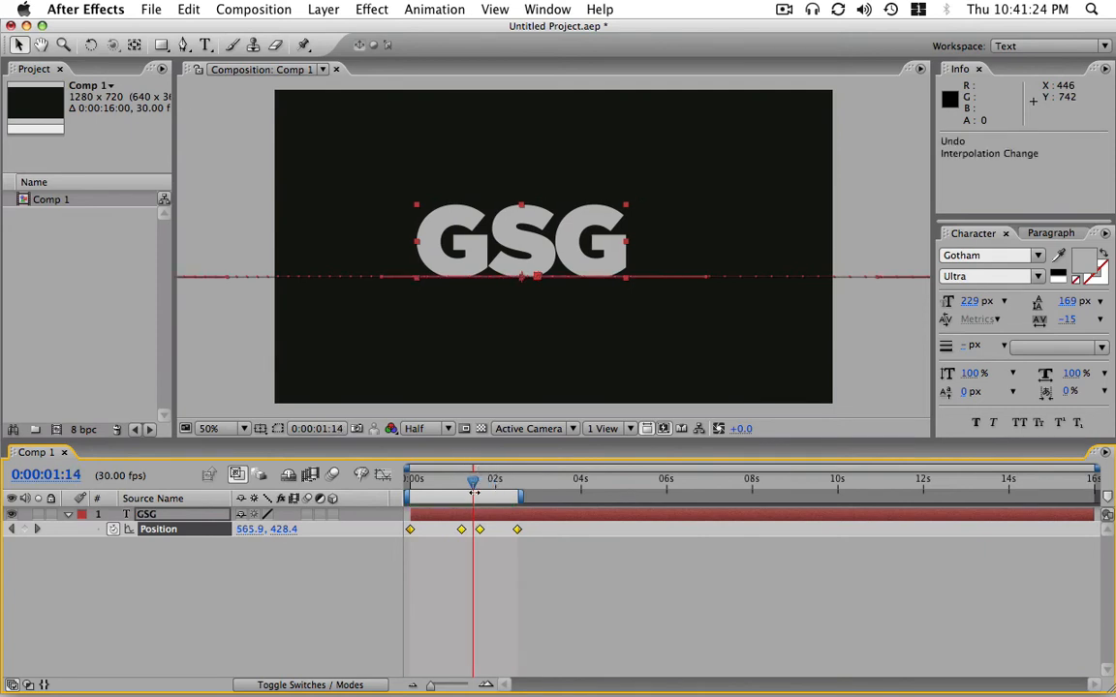
left_click_drag(473, 481, 469, 481)
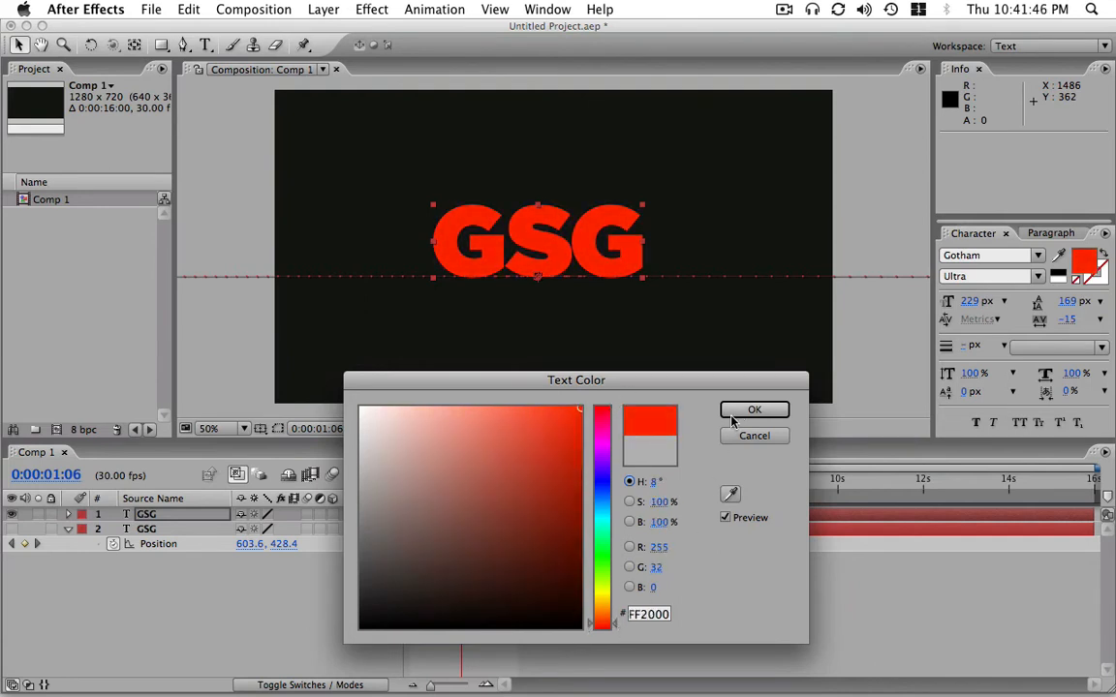
- Confirm red FF2000 as the duplicate's text colour and select the red GSG copy layer
left_click(755, 408)
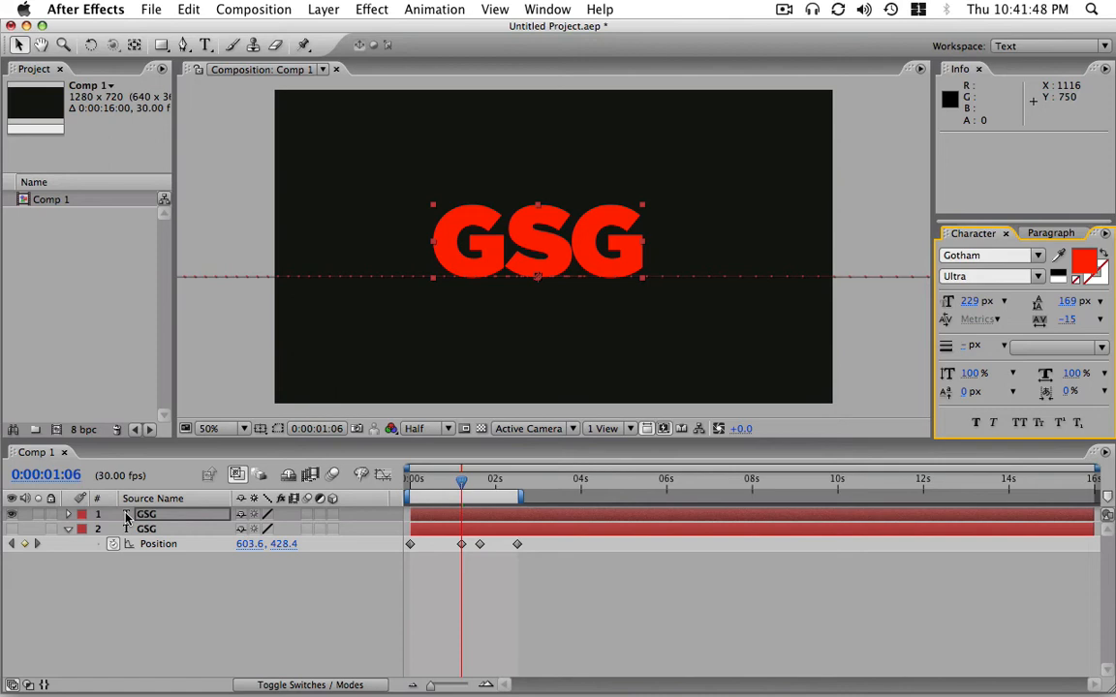
left_click(68, 515)
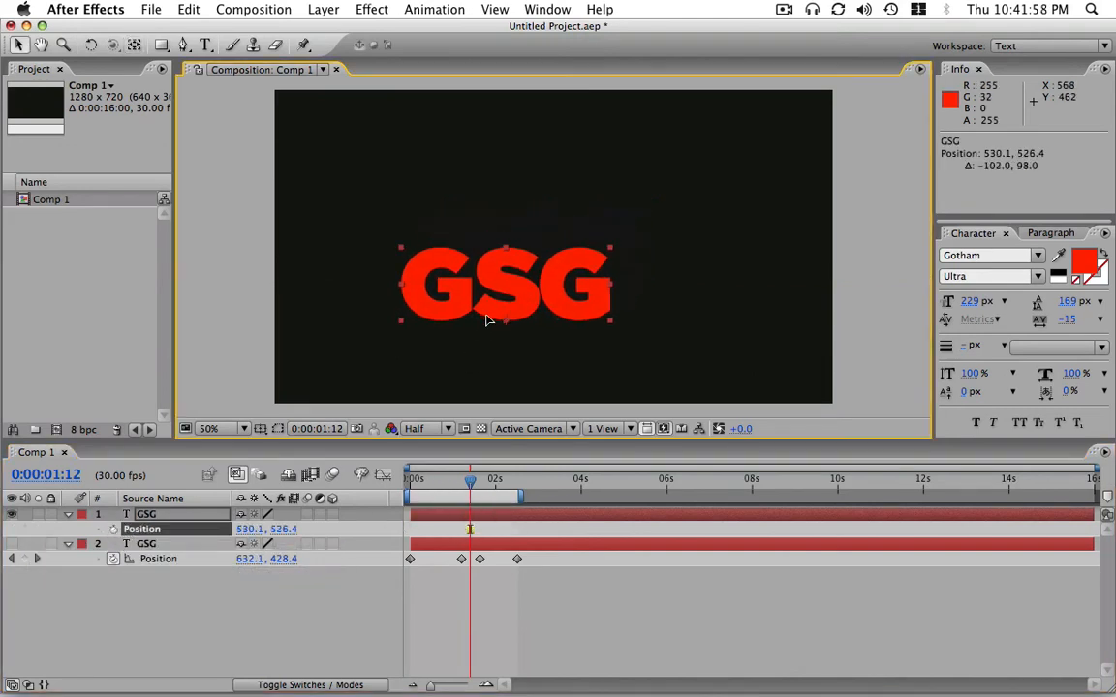
- Keyframe the red GSG from lower right to upper left, return to 0s and hide the layer
left_click_drag(504, 281, 436, 301)
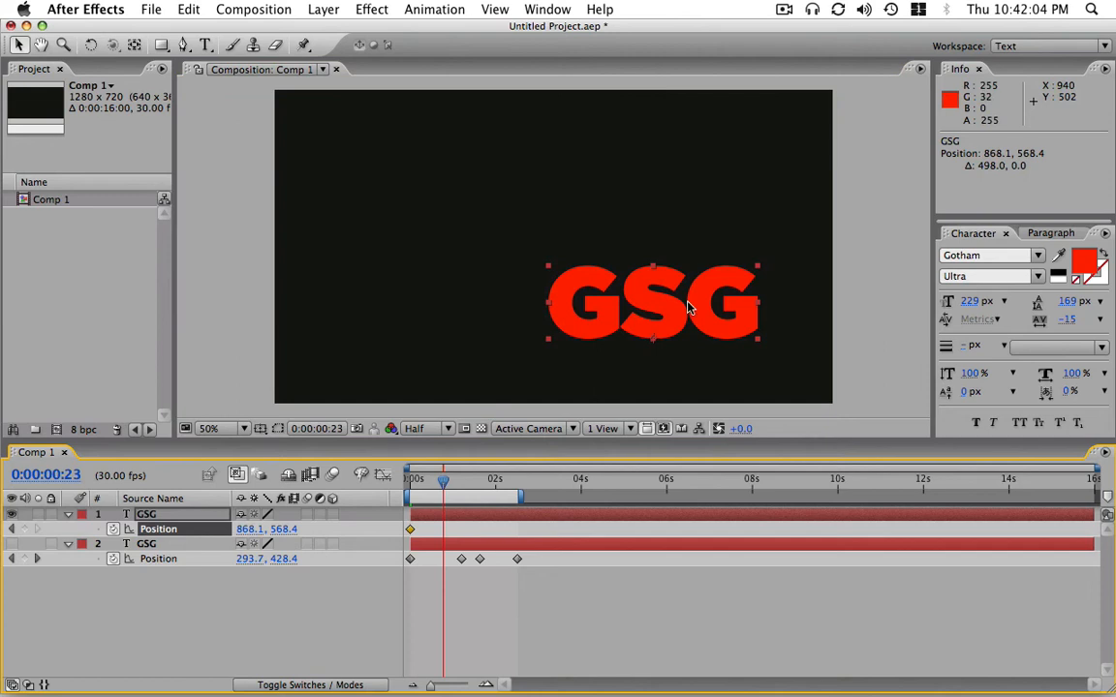
left_click_drag(442, 478, 478, 479)
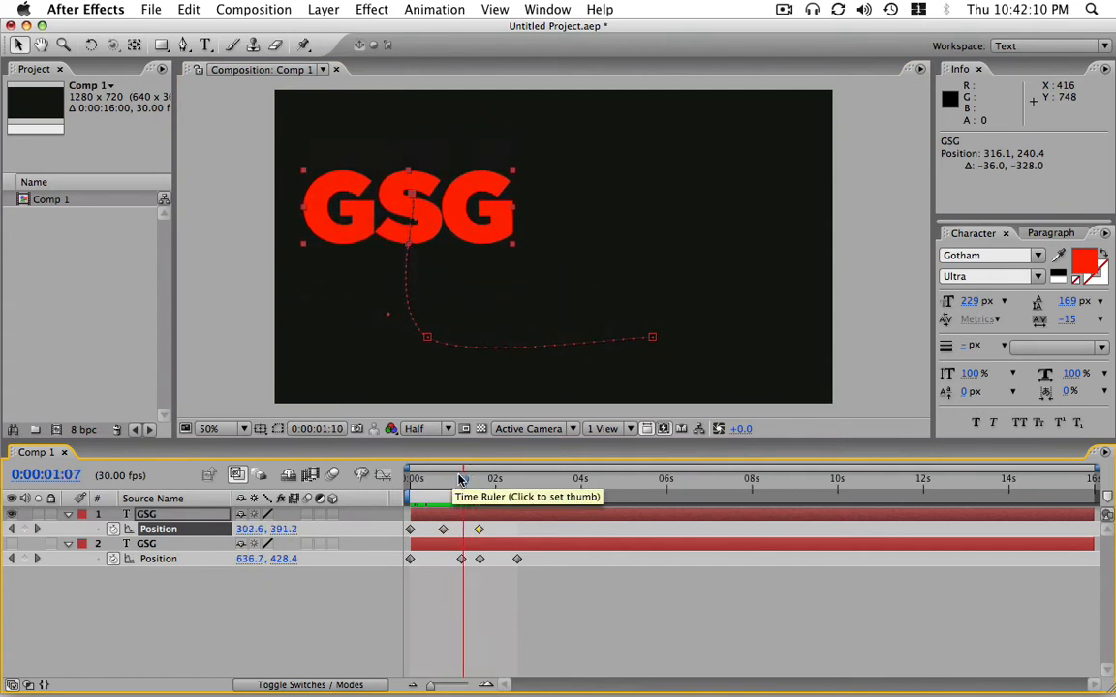
left_click_drag(460, 479, 434, 479)
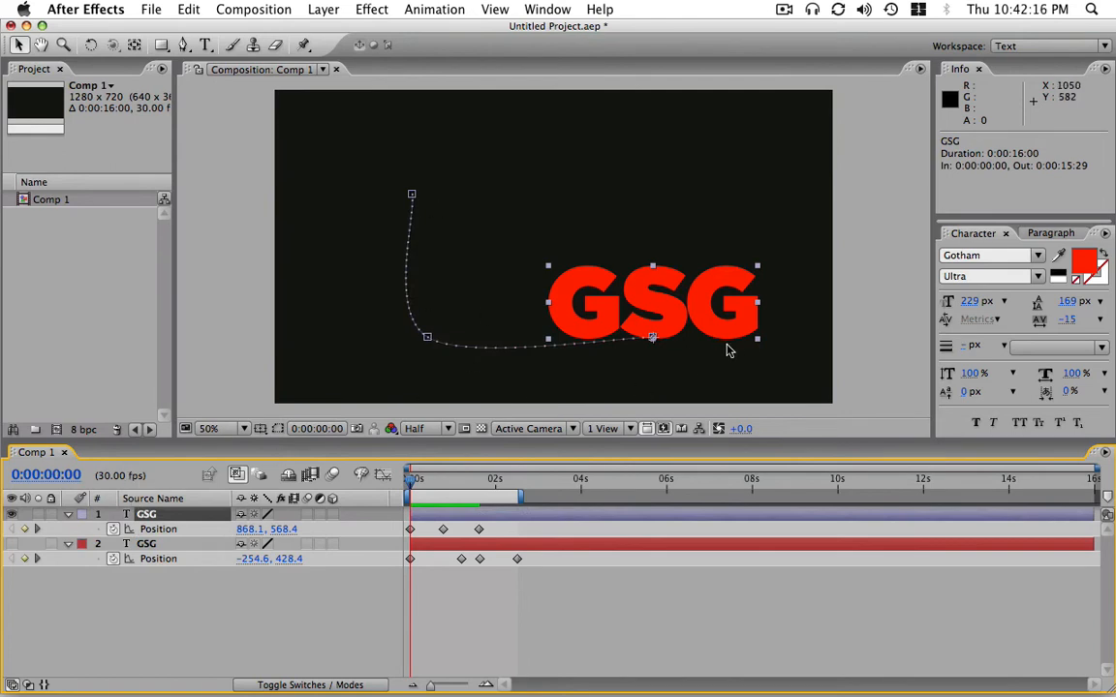
mouse_move(395, 494)
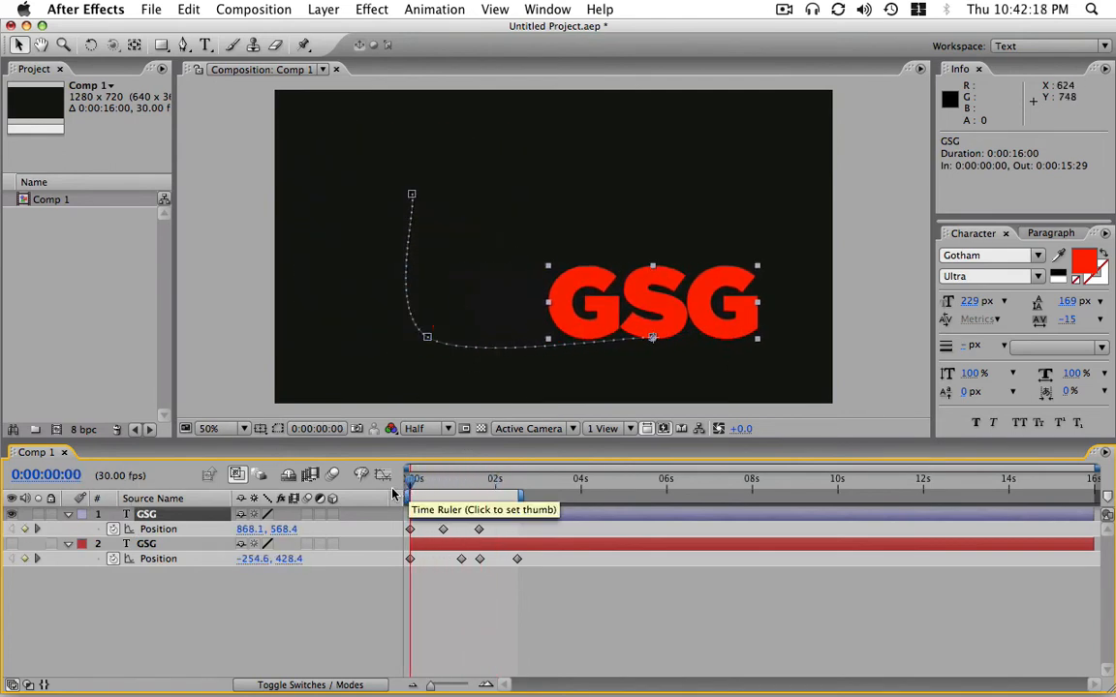
left_click(480, 476)
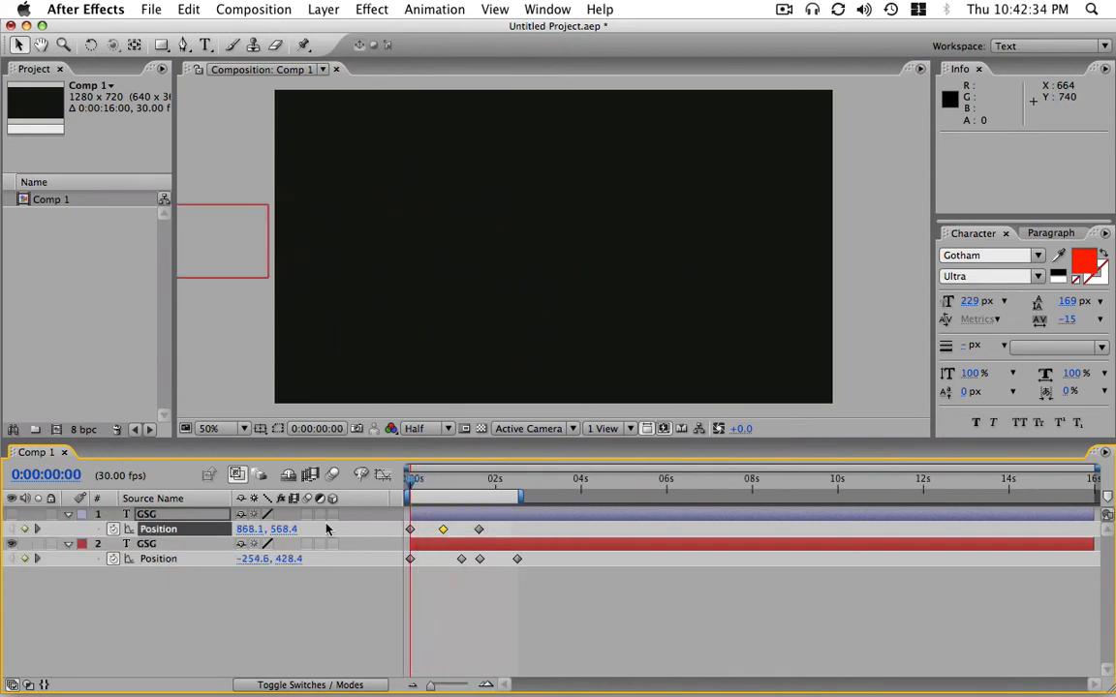
- Select the gray GSG layer and drag the middle keyframe's Bezier handles to reshape the pause loop
left_click(484, 477)
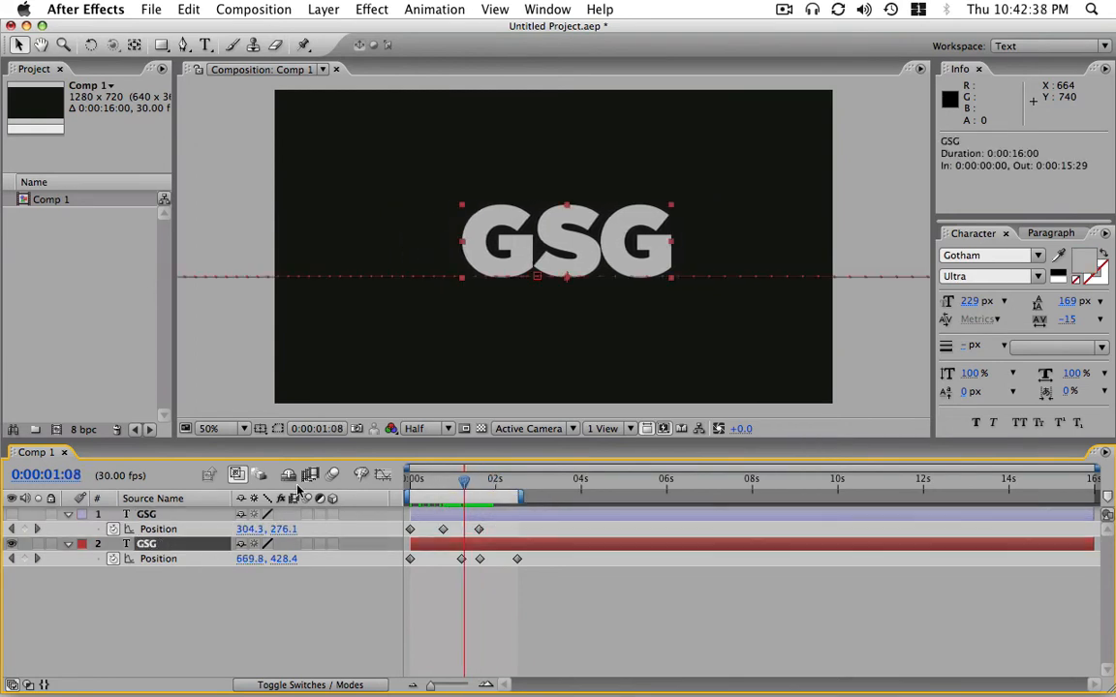
mouse_move(449, 486)
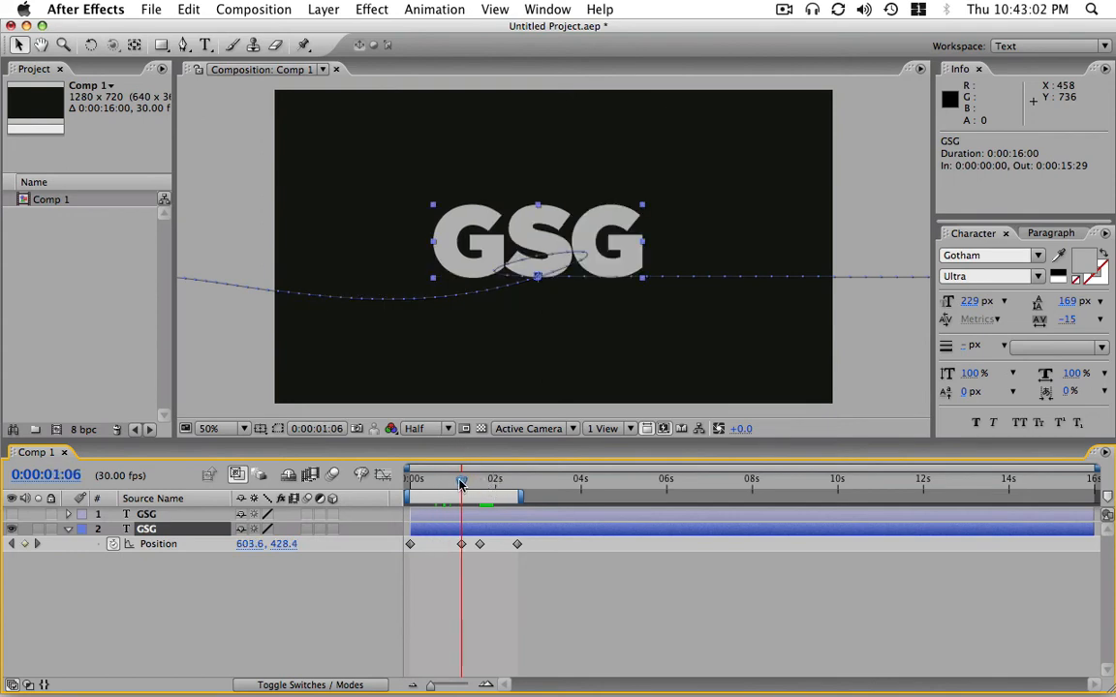
left_click_drag(461, 480, 476, 481)
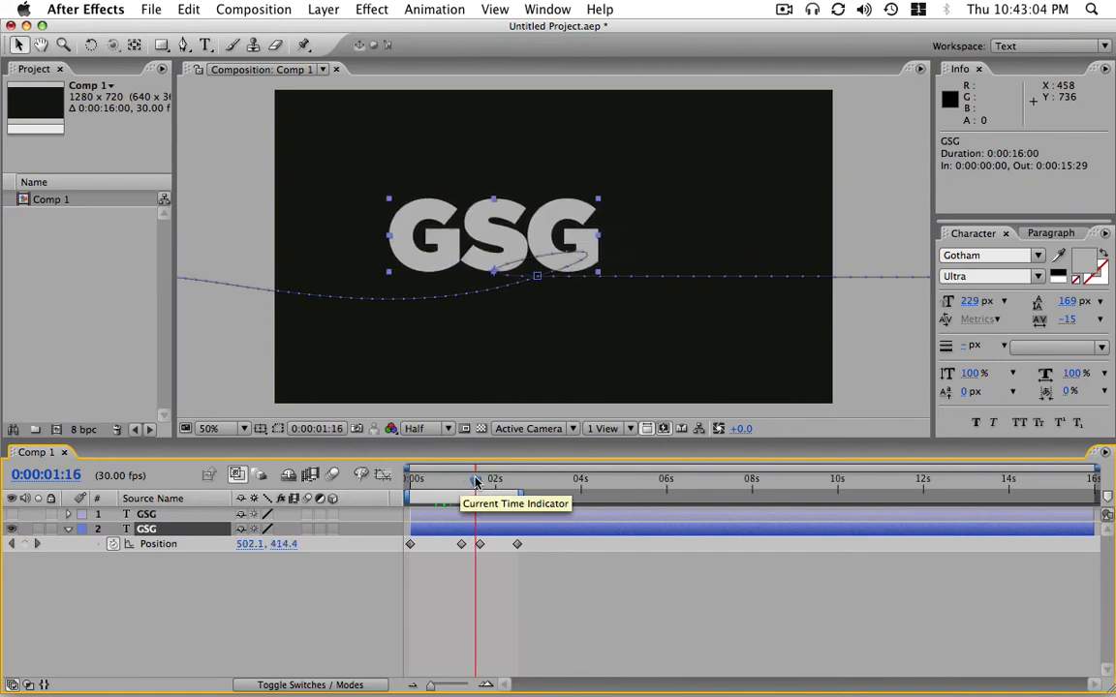
left_click_drag(475, 481, 465, 480)
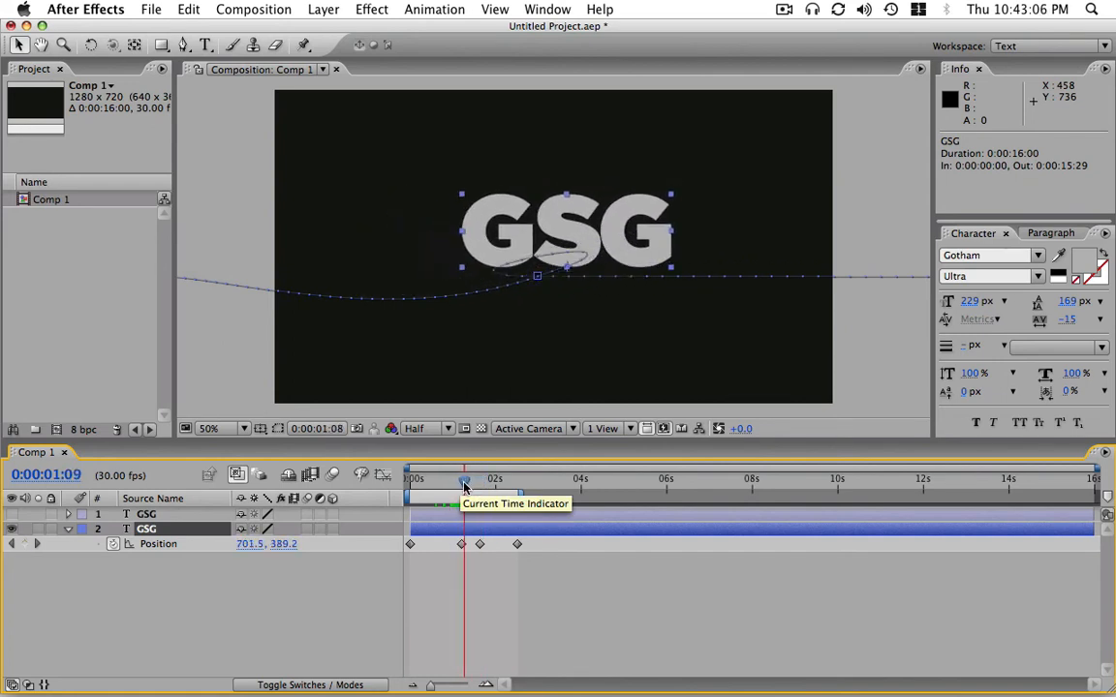
left_click_drag(464, 480, 450, 480)
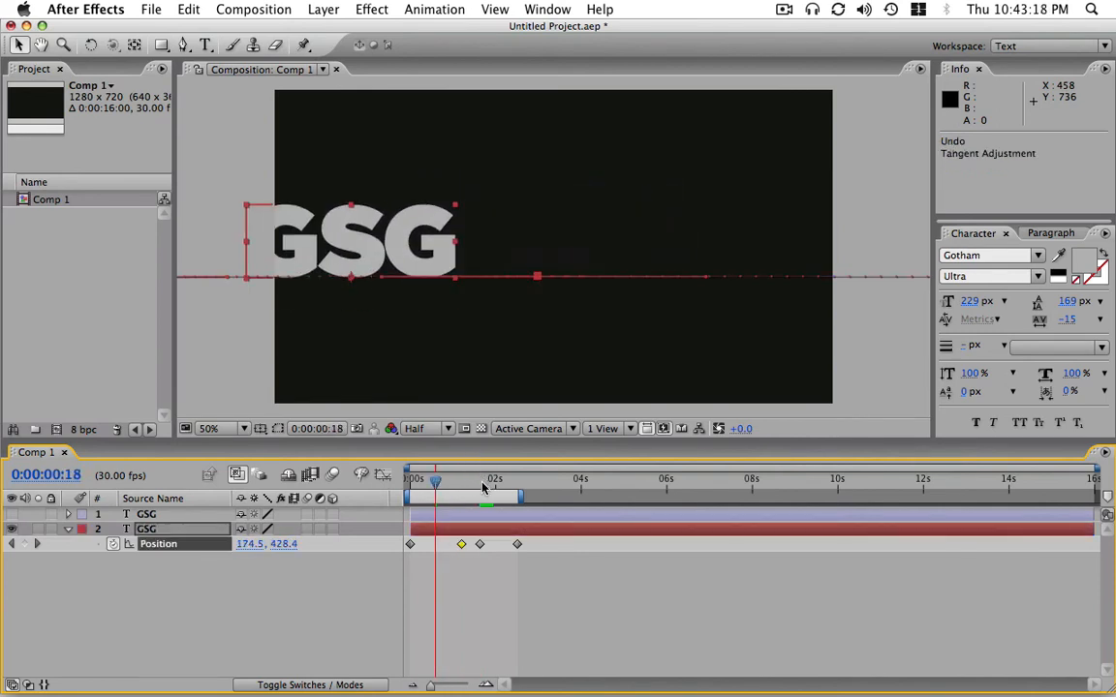
left_click_drag(434, 480, 468, 480)
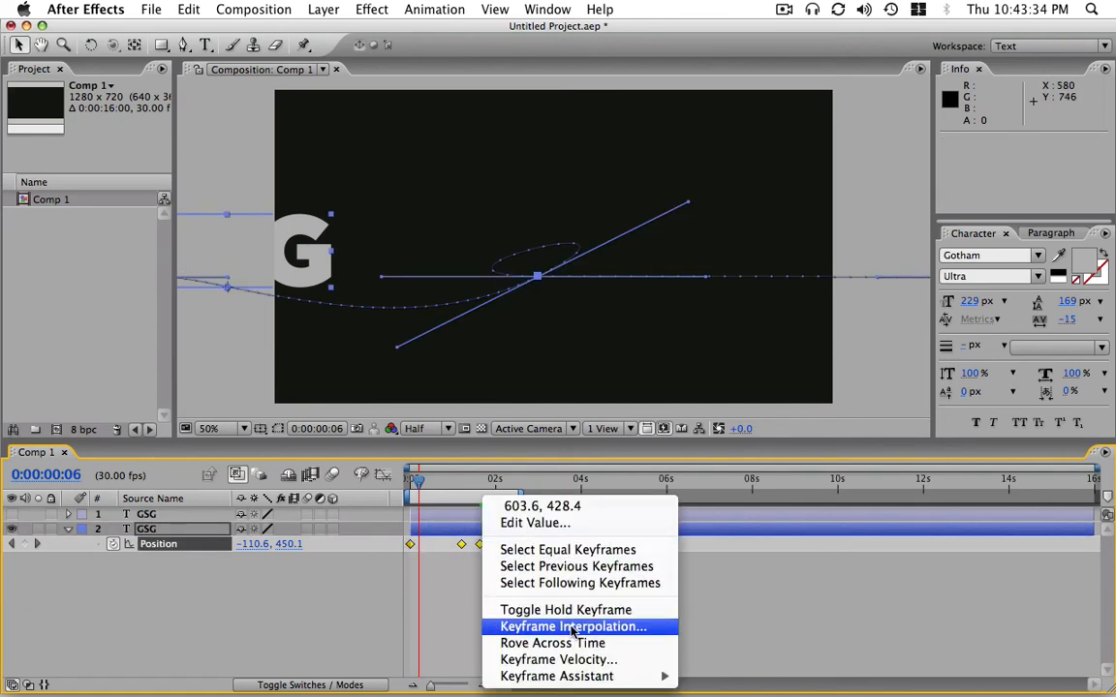
- Choose Keyframe Interpolation for the GSG Position keyframes
left_click(573, 627)
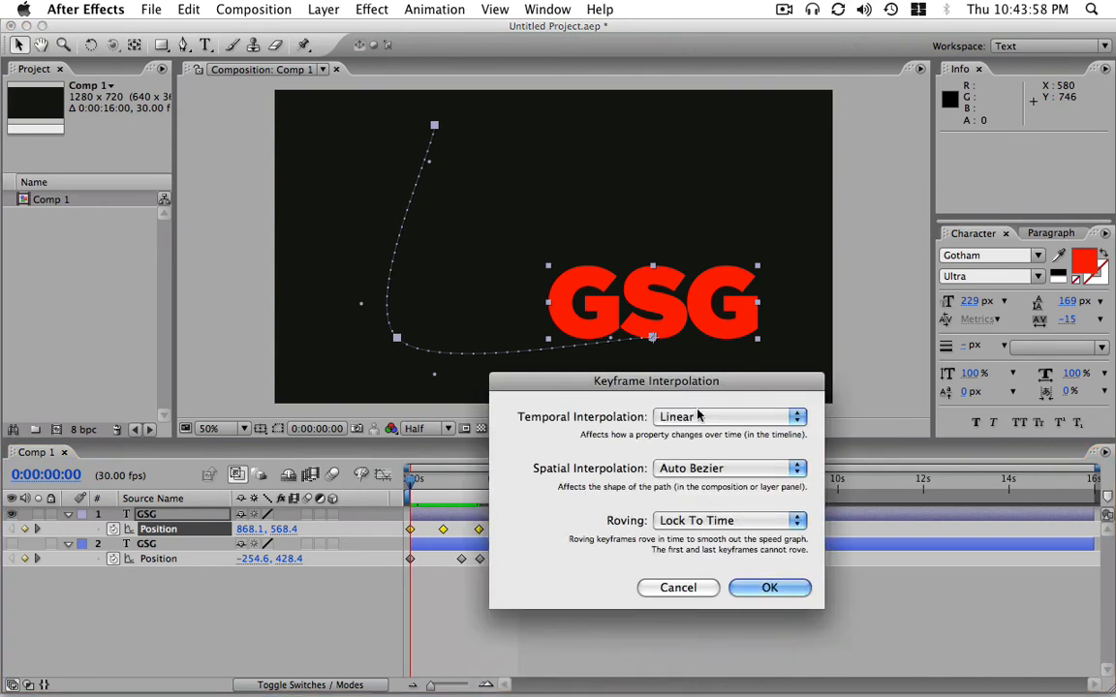
- Apply Linear temporal and spatial interpolation, straightening the red GSG's motion path
left_click(768, 588)
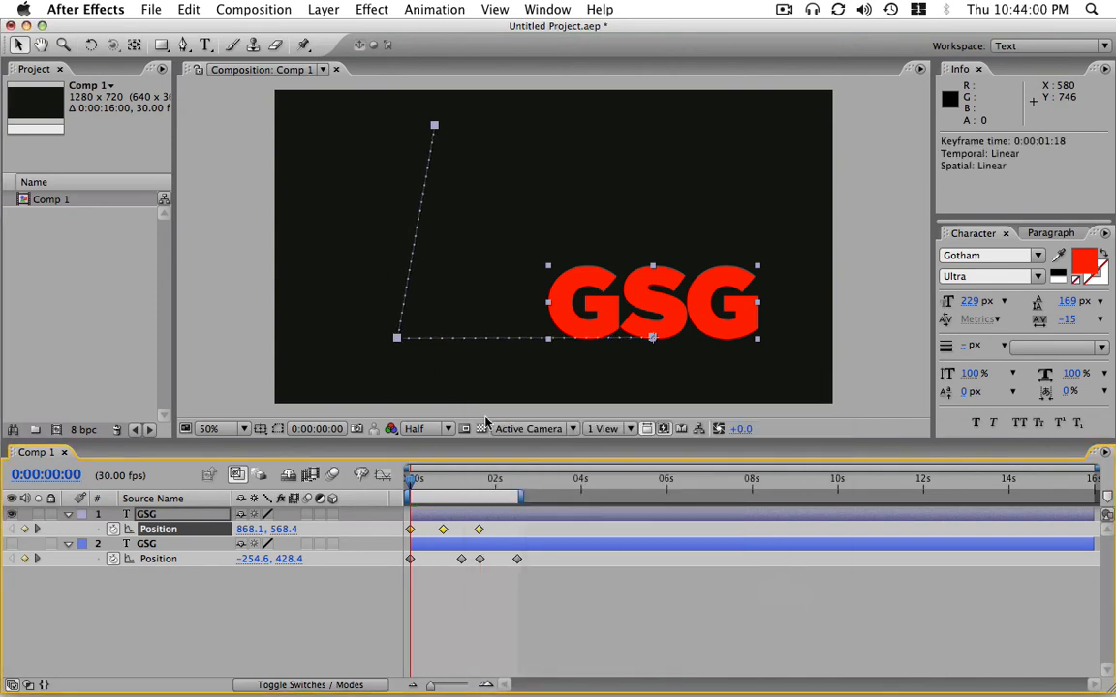